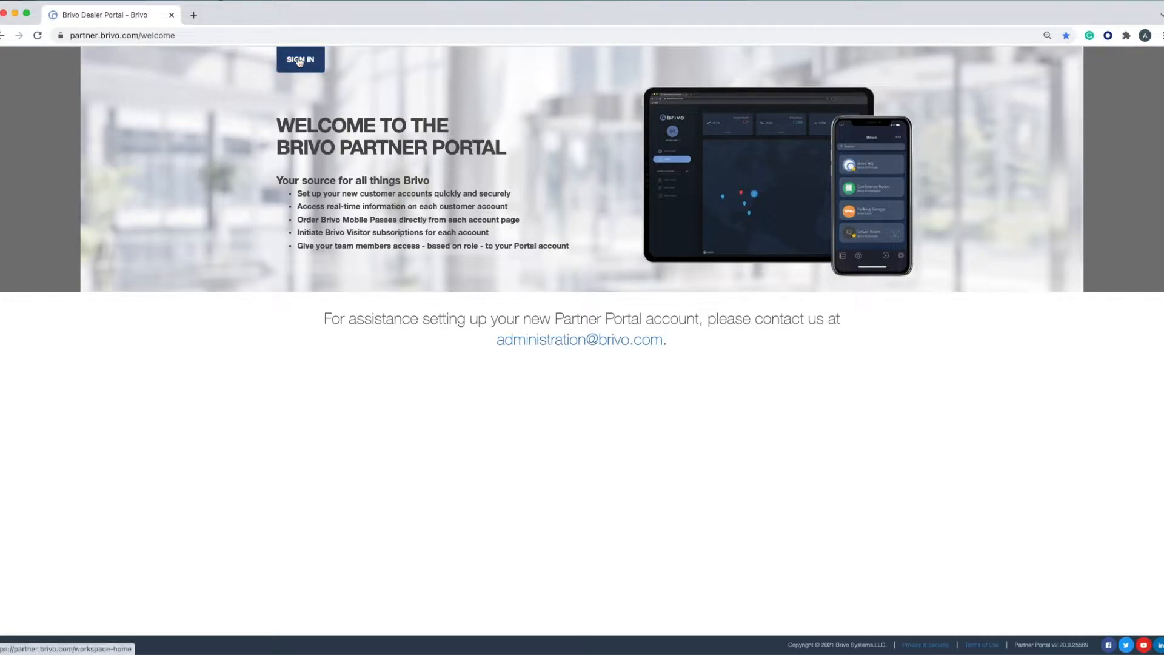
Sign in with the dealer account's password and confirm Yes to stay signed in
{"action": "left_click", "coordinate": [300, 58]}
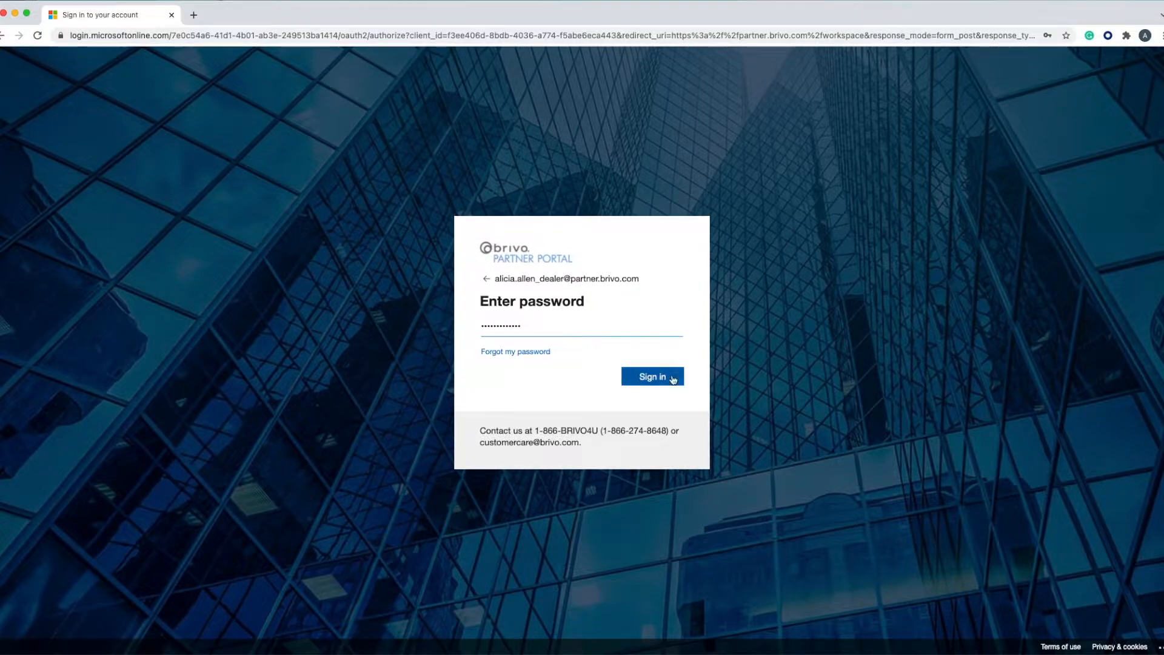
{"action": "left_click", "coordinate": [652, 376]}
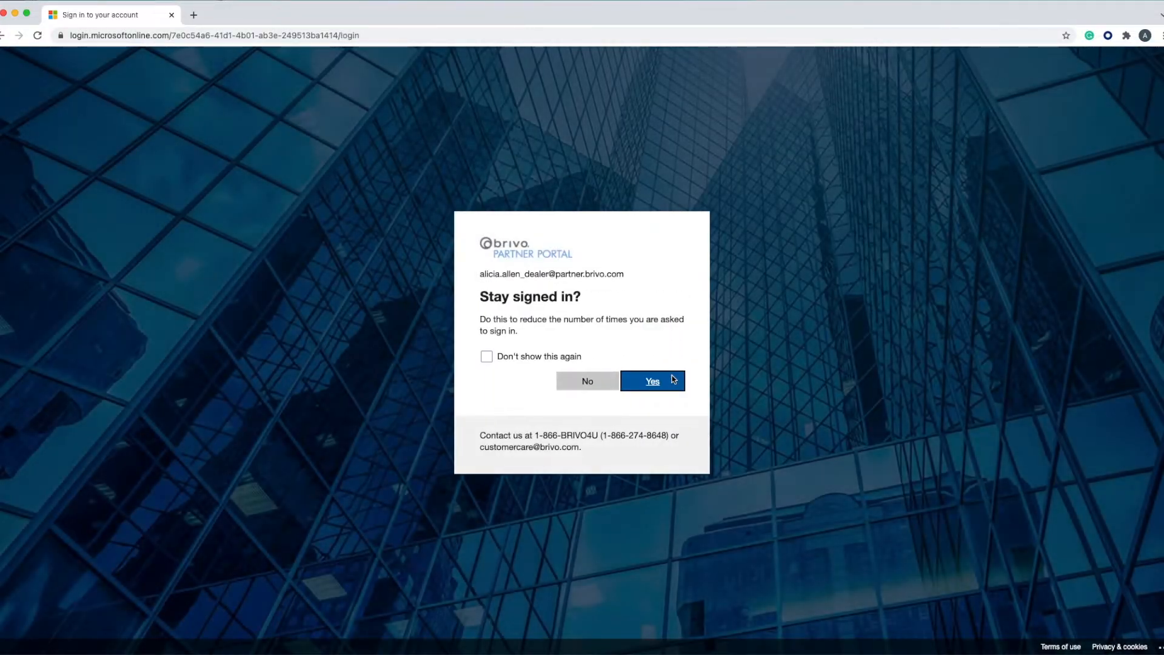
{"action": "left_click", "coordinate": [652, 381]}
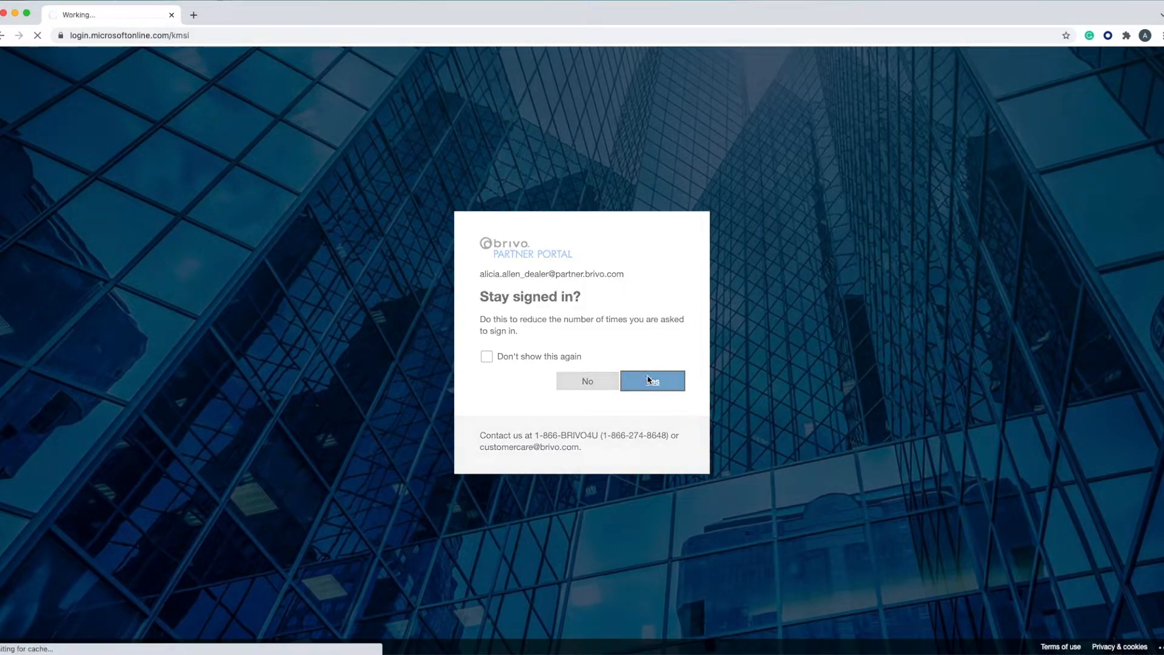
Submit the dealer email for the authentication upgrade and confirm using that address
{"action": "left_click", "coordinate": [652, 381]}
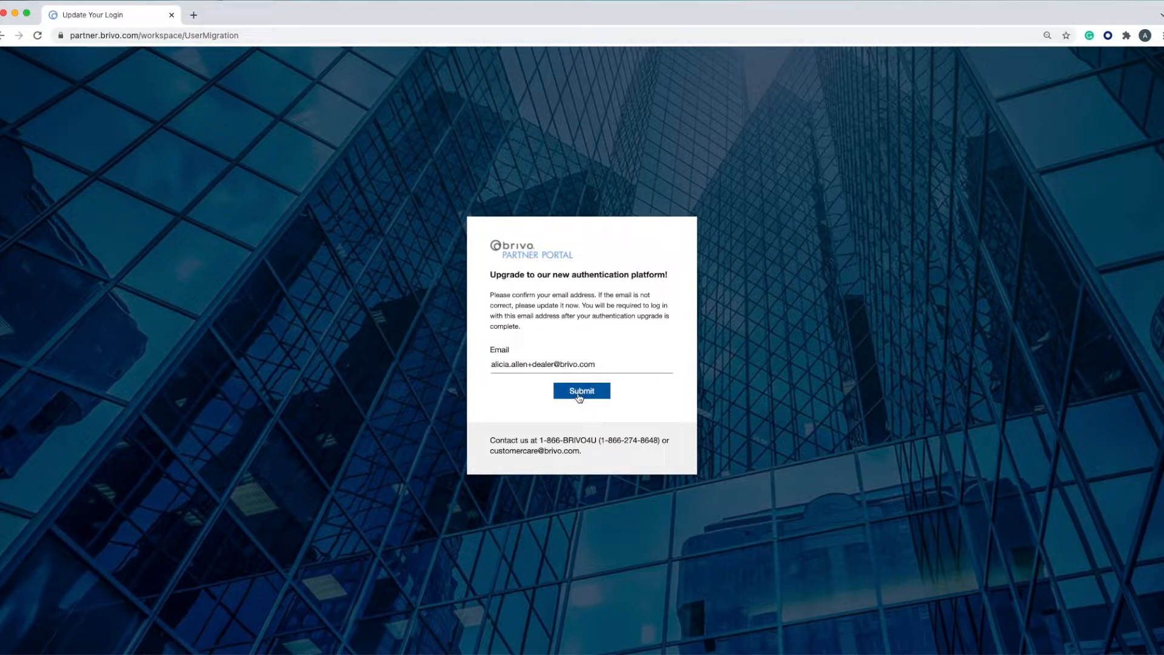
{"action": "left_click", "coordinate": [582, 391]}
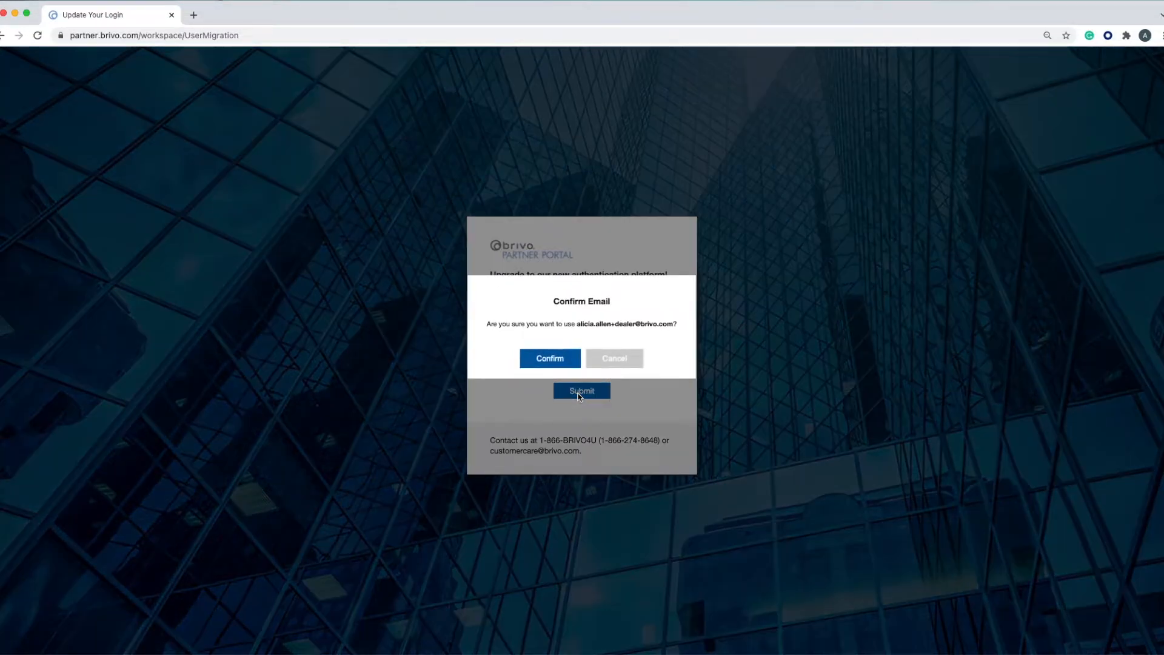
{"action": "left_click", "coordinate": [550, 358]}
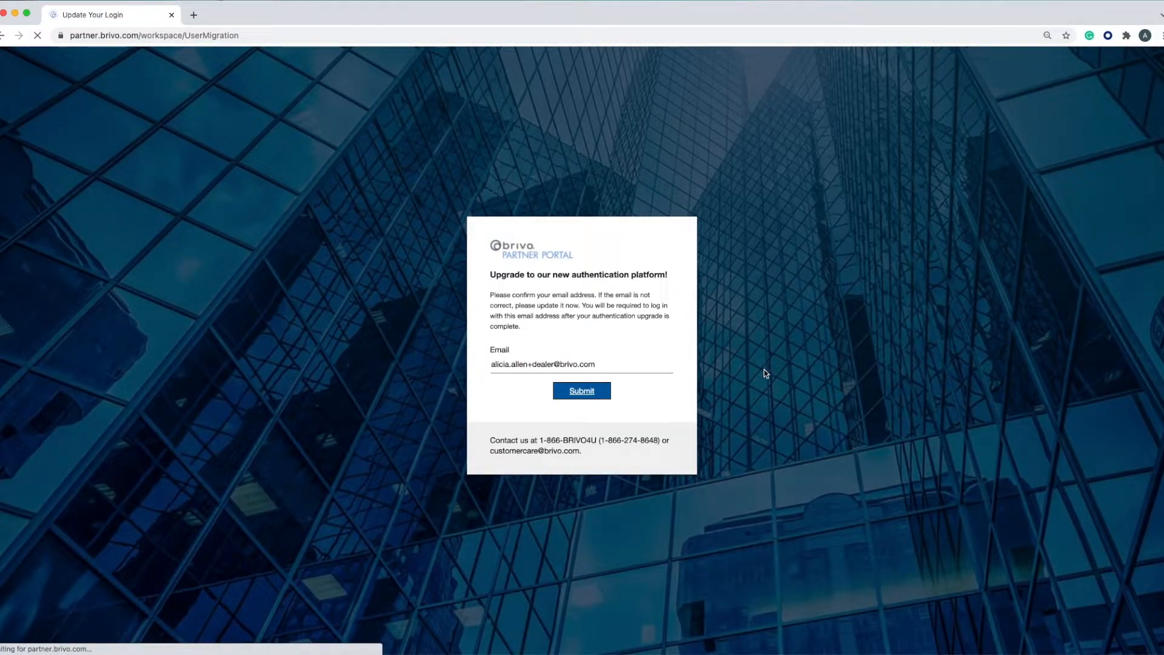
{"action": "left_click", "coordinate": [582, 390]}
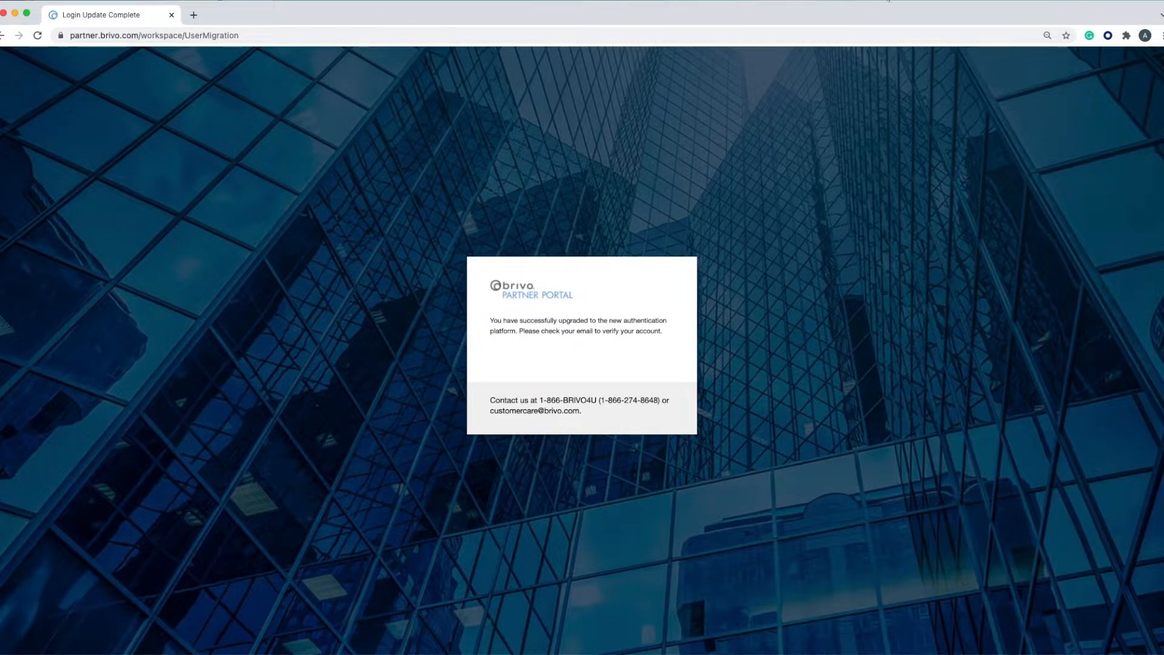
From the verification email, follow GET STARTED and set a new account password
{"action": "left_click", "coordinate": [248, 15]}
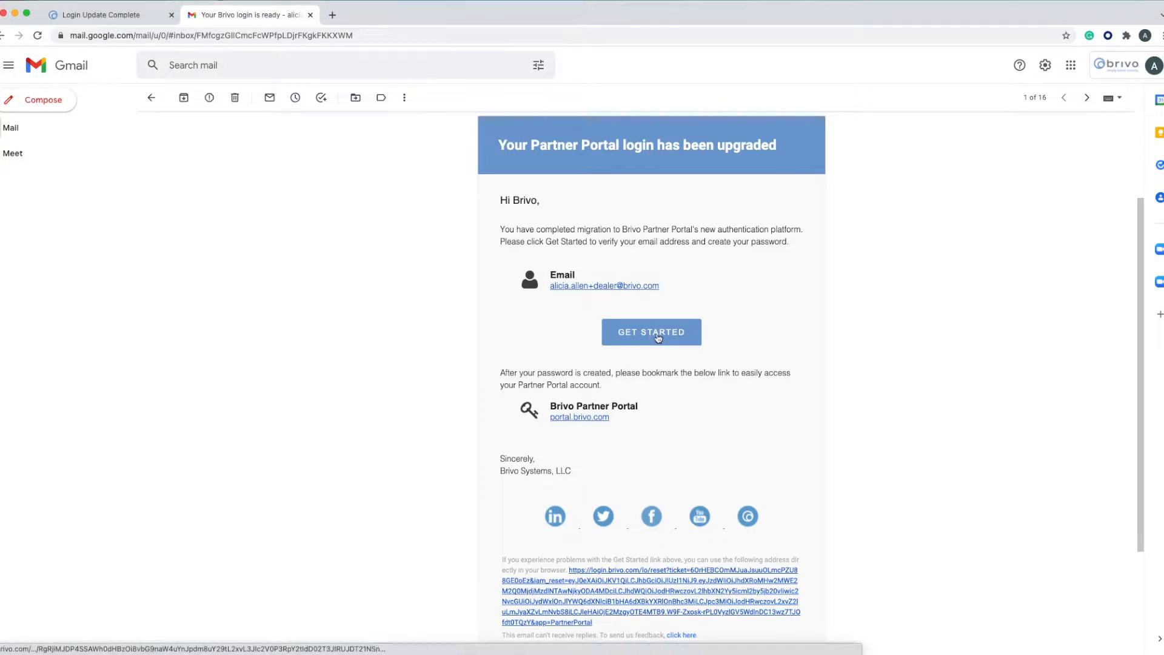
{"action": "left_click", "coordinate": [651, 331]}
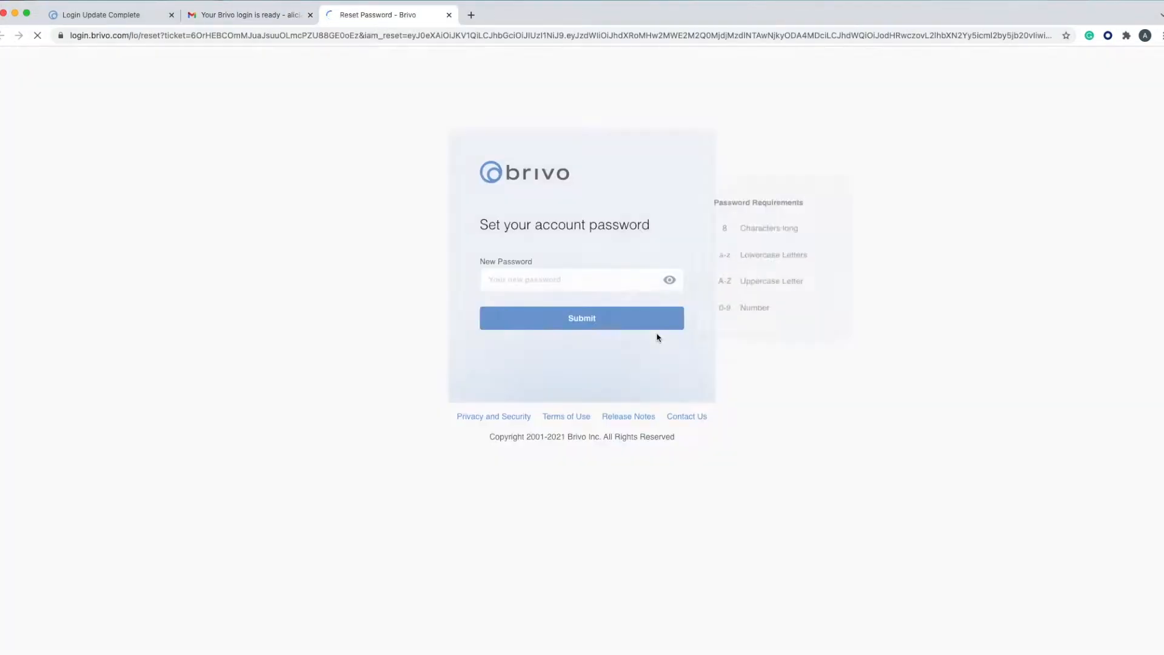
{"action": "left_click", "coordinate": [580, 279]}
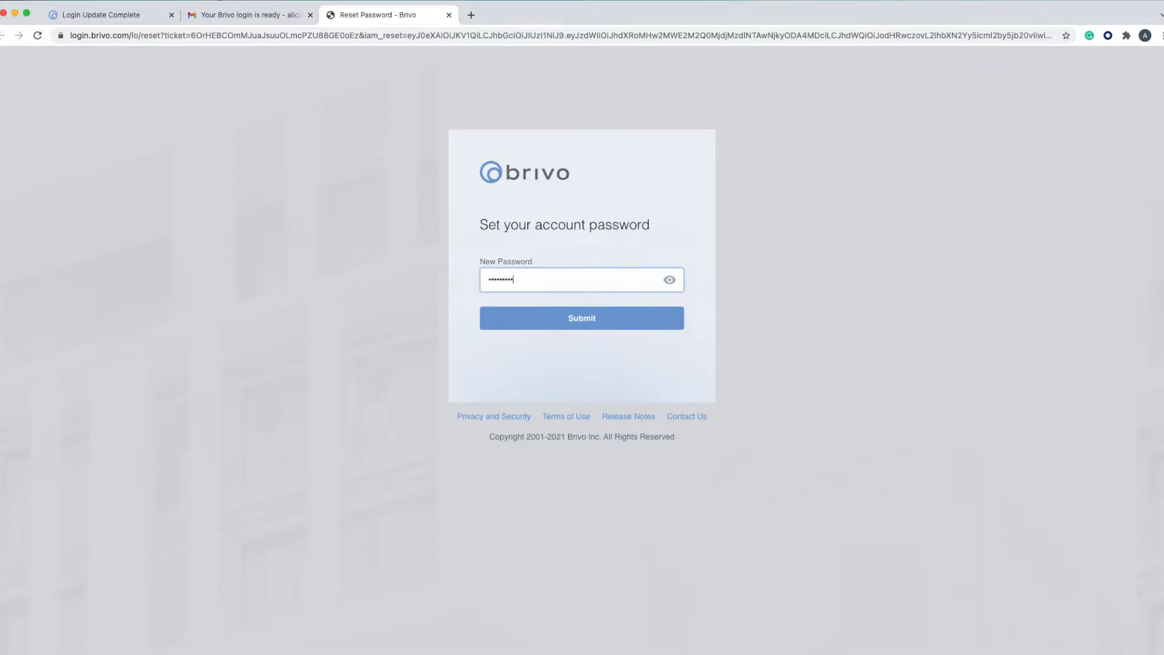
{"action": "left_click", "coordinate": [582, 318]}
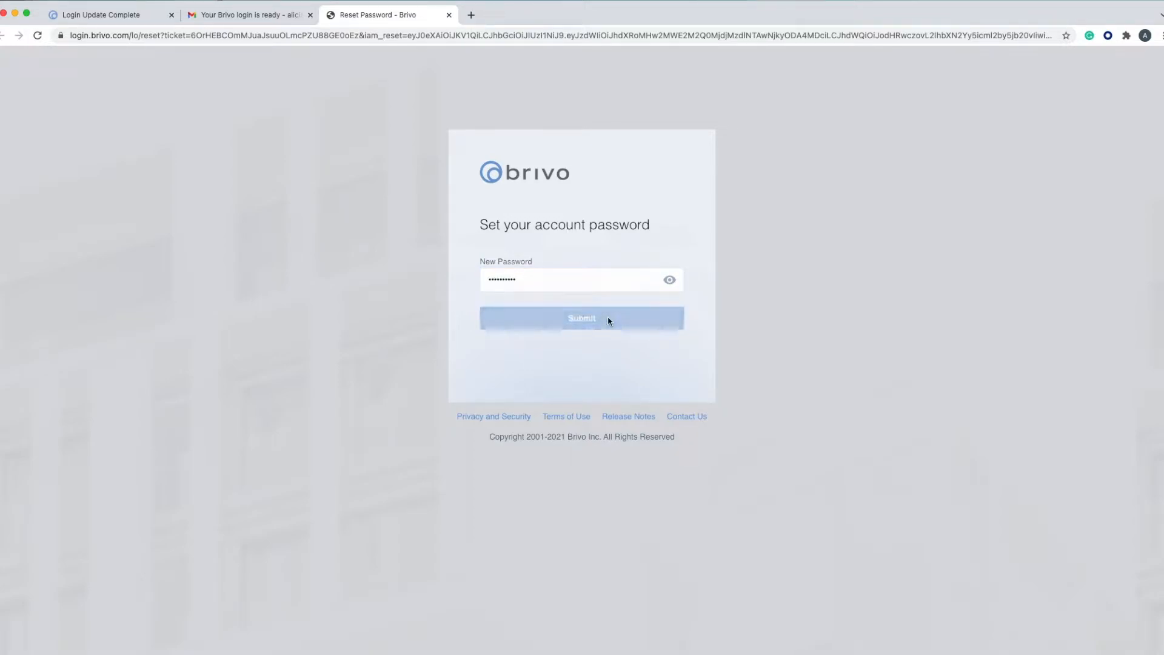
{"action": "left_click", "coordinate": [582, 318]}
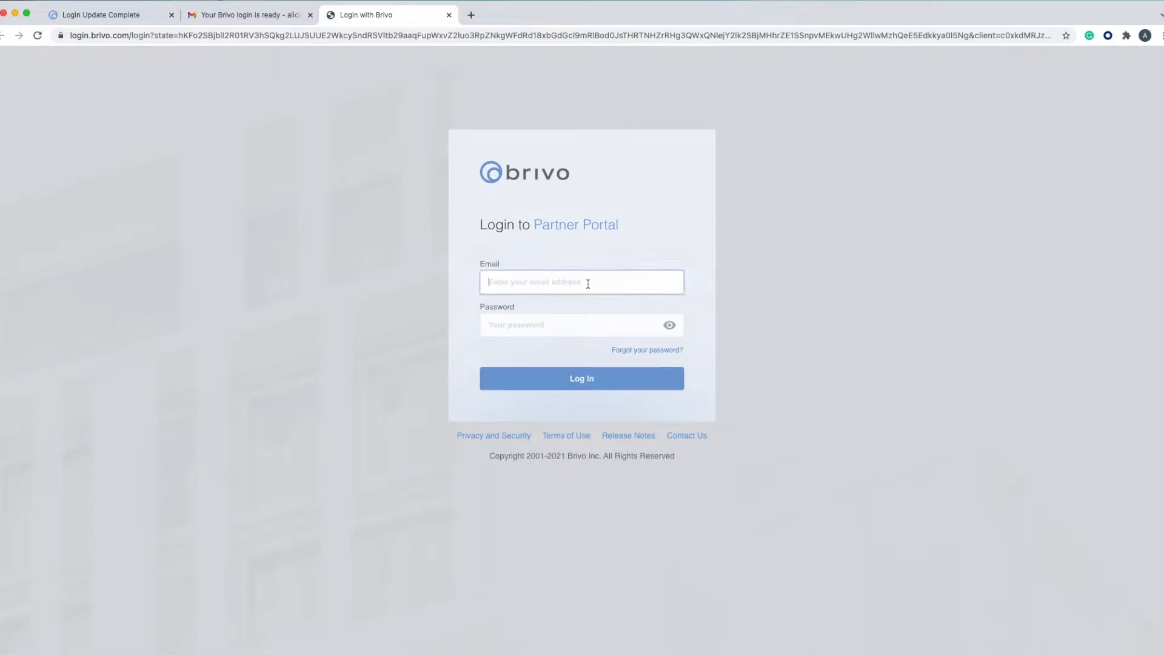
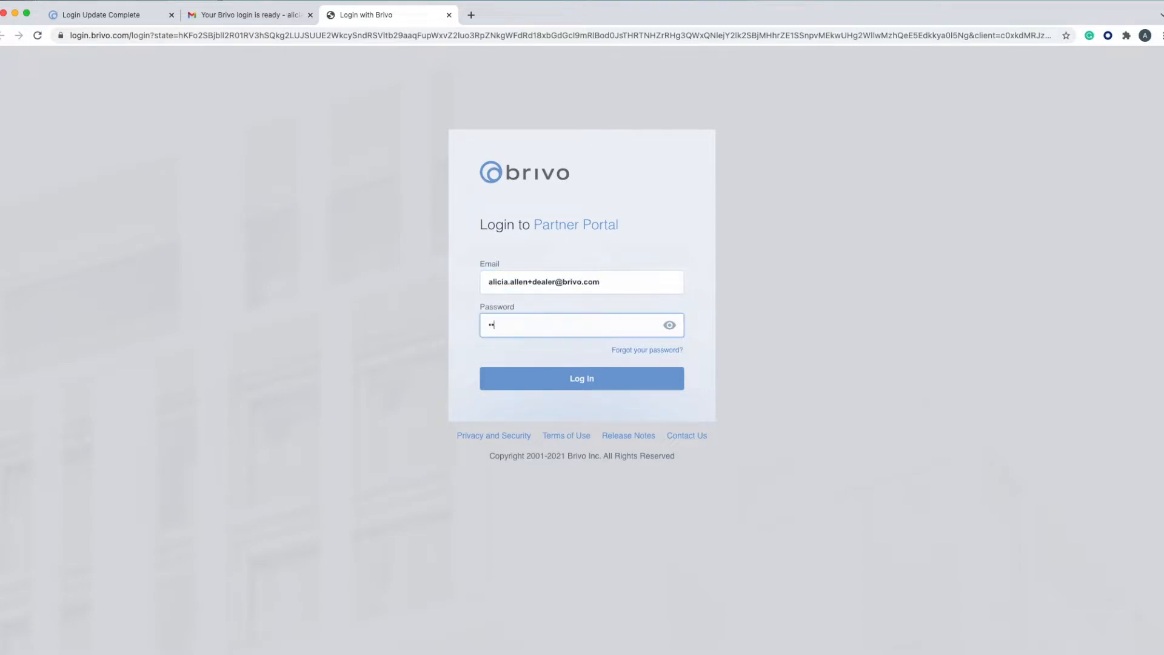
{"action": "type", "text": "password"}
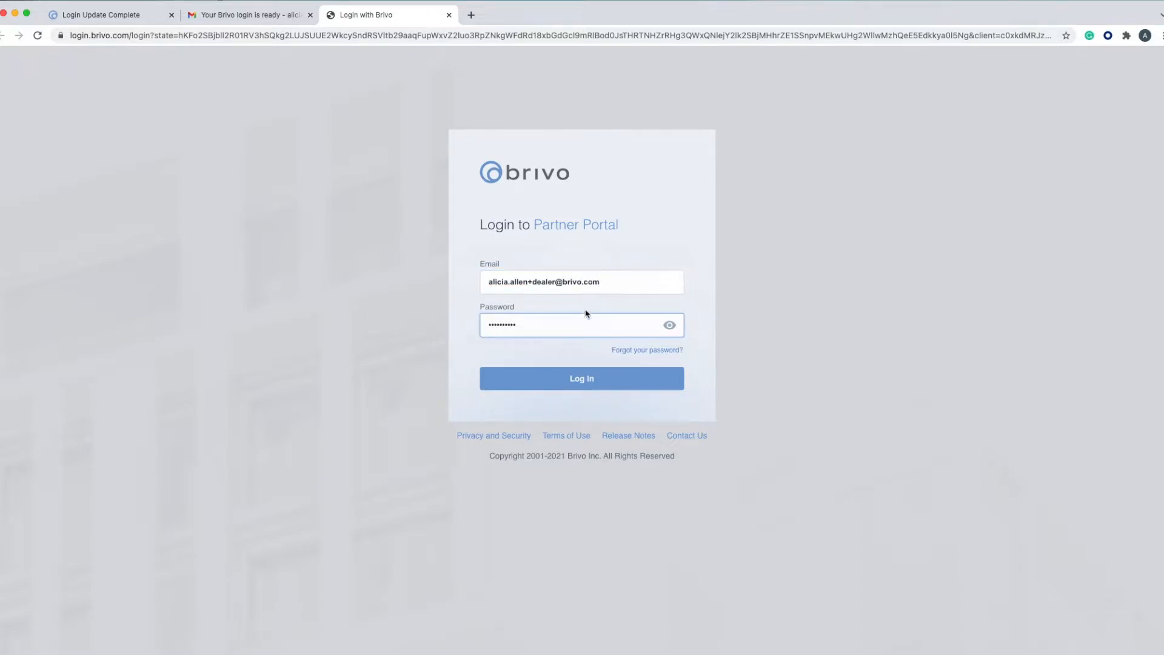
{"action": "left_click", "coordinate": [582, 378]}
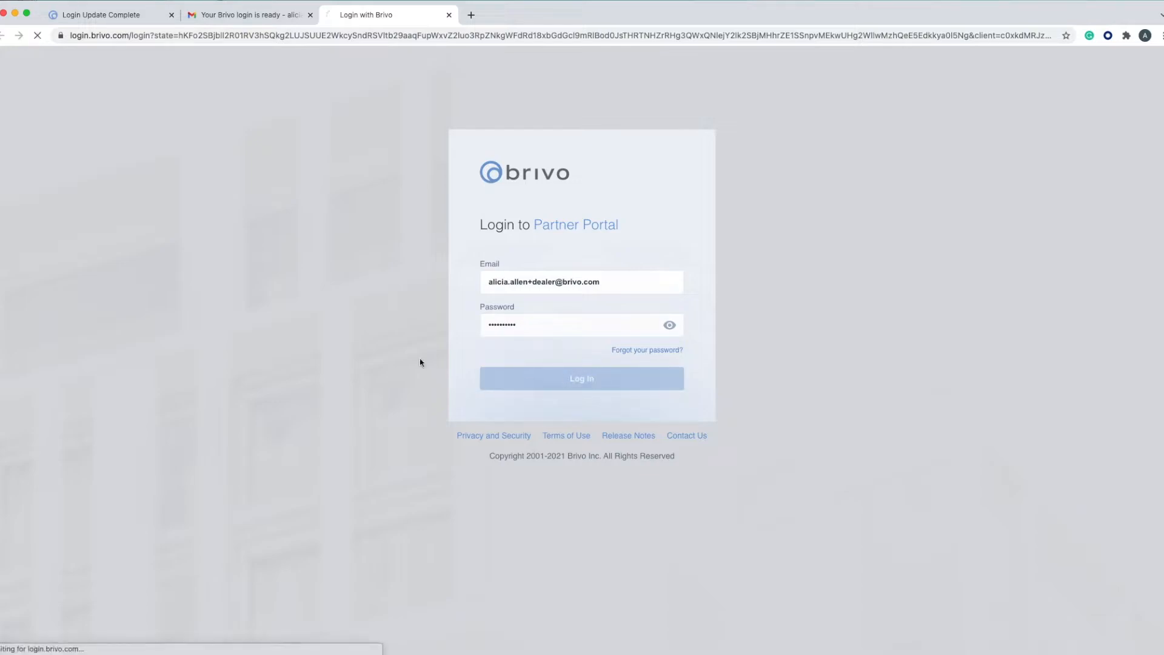
{"action": "left_click", "coordinate": [582, 378]}
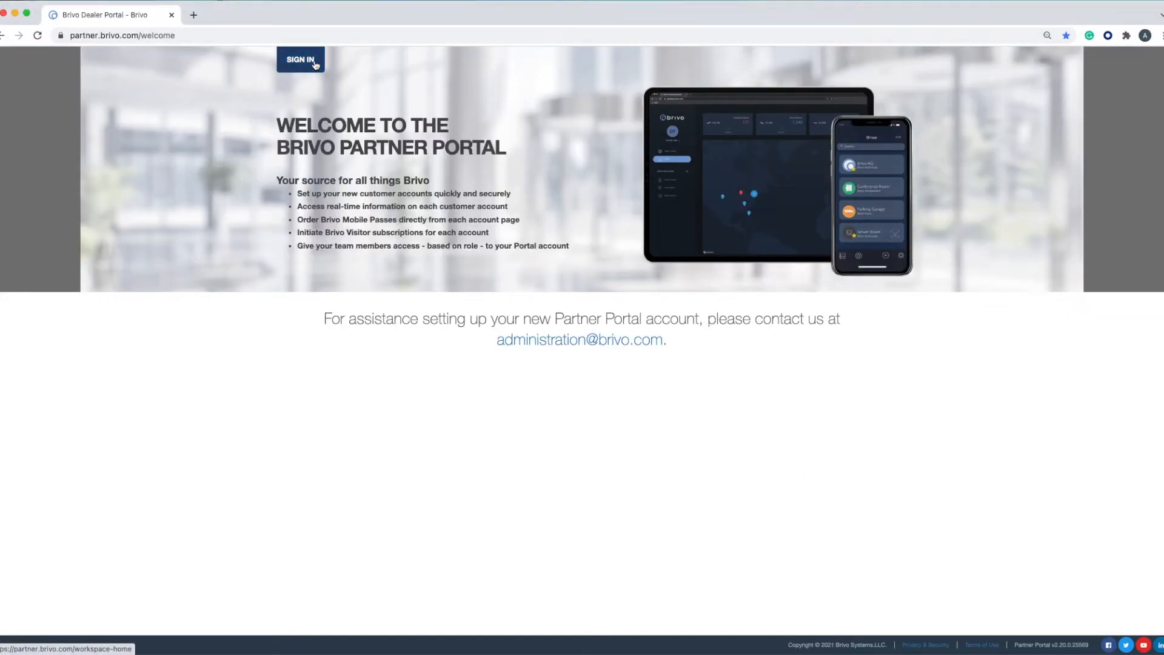
Sign in with the second dealer account's email and password, reaching the upgrade prompt
{"action": "left_click", "coordinate": [301, 60]}
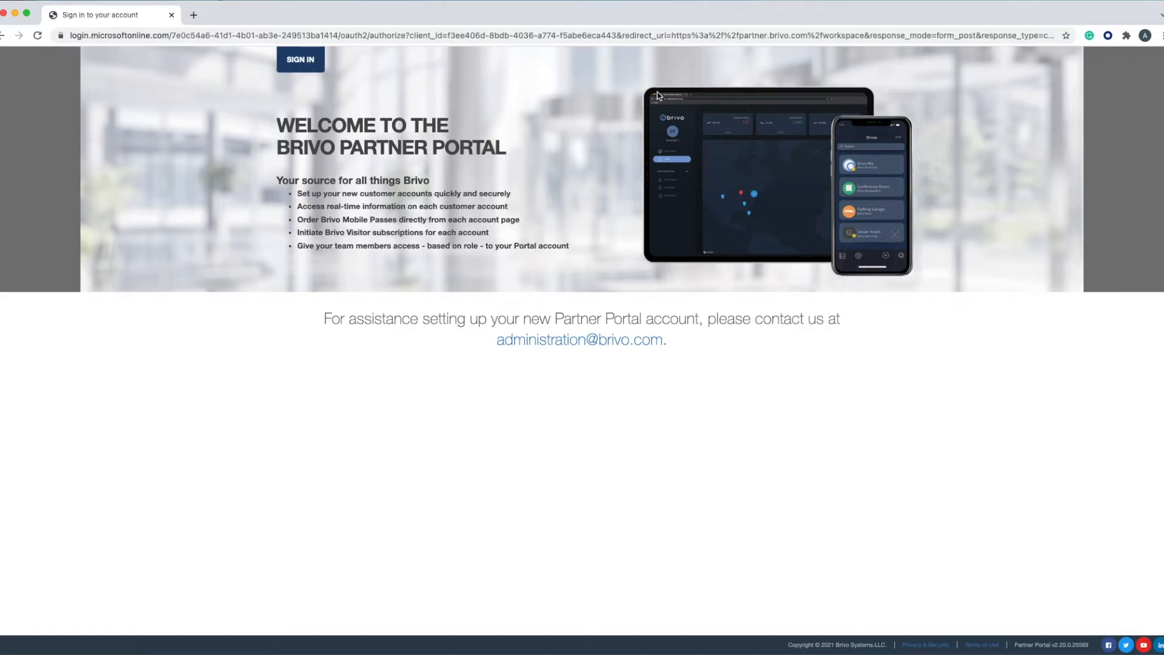
{"action": "left_click", "coordinate": [300, 59]}
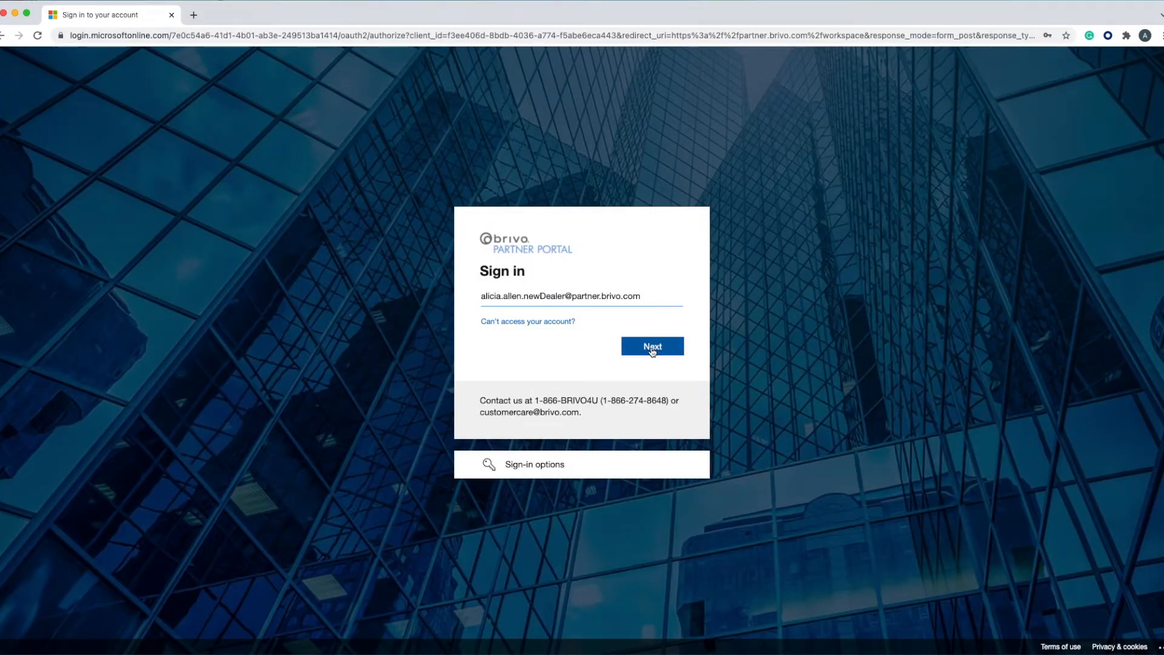
{"action": "left_click", "coordinate": [653, 345]}
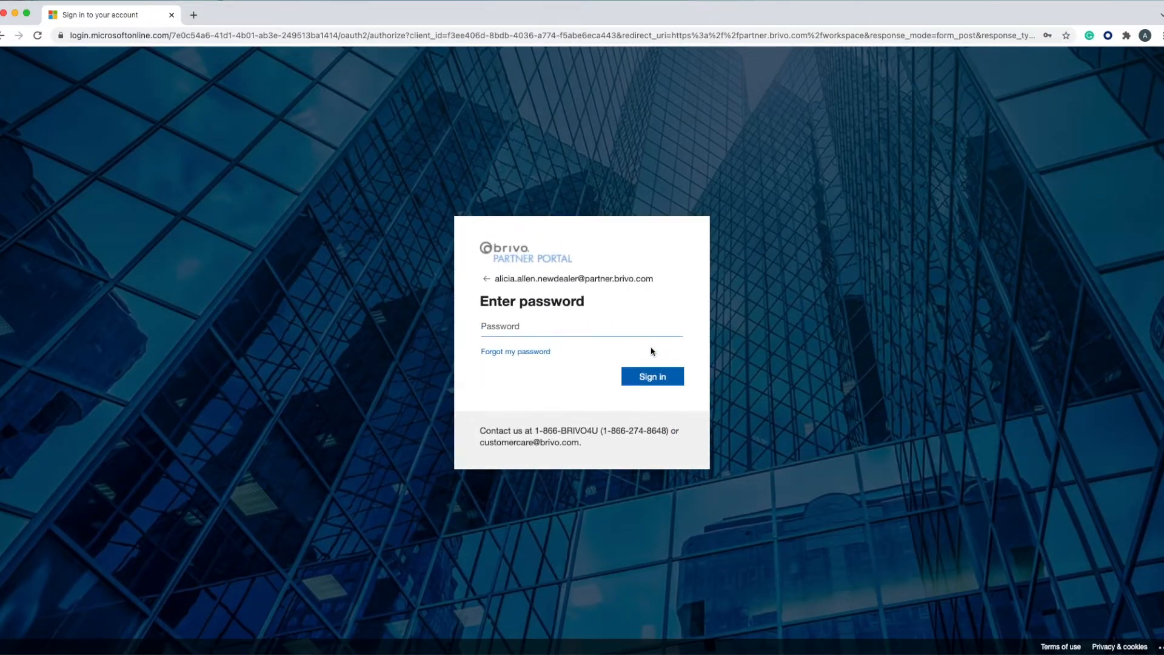
{"action": "type", "text": "•••••"}
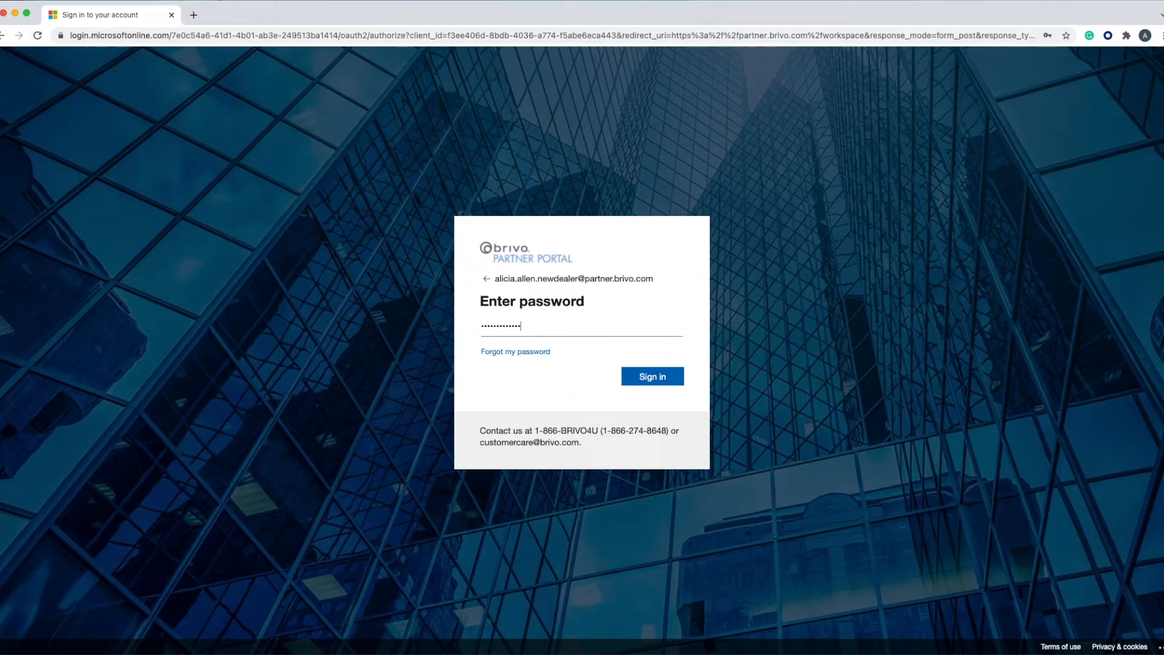
{"action": "left_click", "coordinate": [651, 375]}
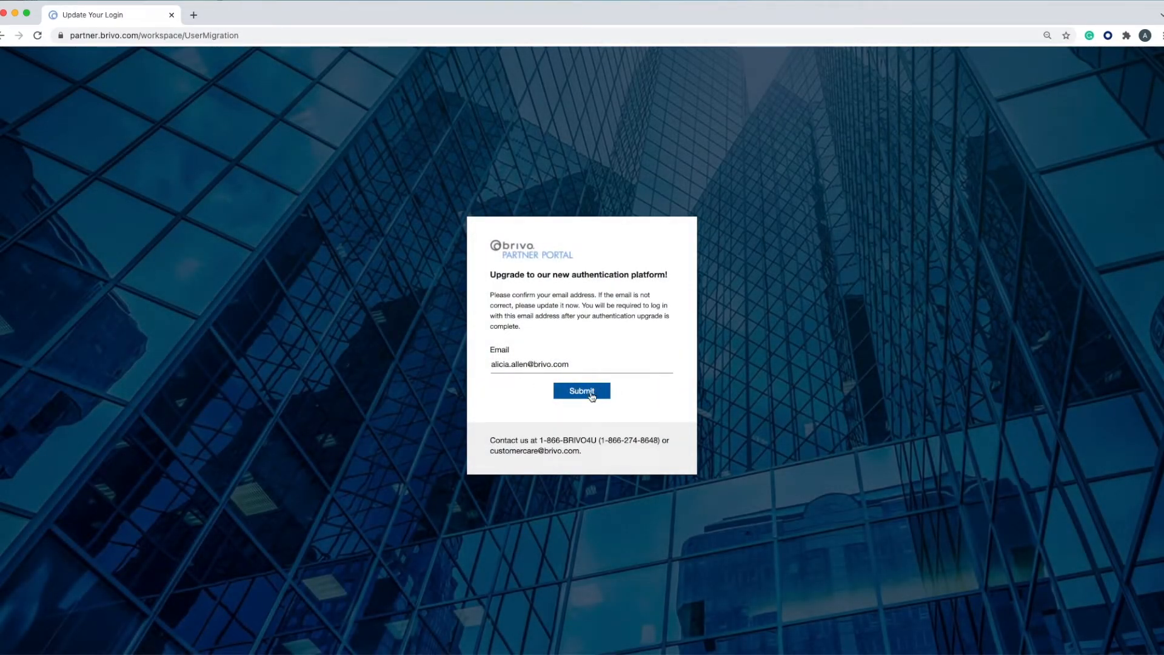
Submit the second account's email for upgrade and confirm sharing credentials with the existing profile
{"action": "left_click", "coordinate": [582, 390]}
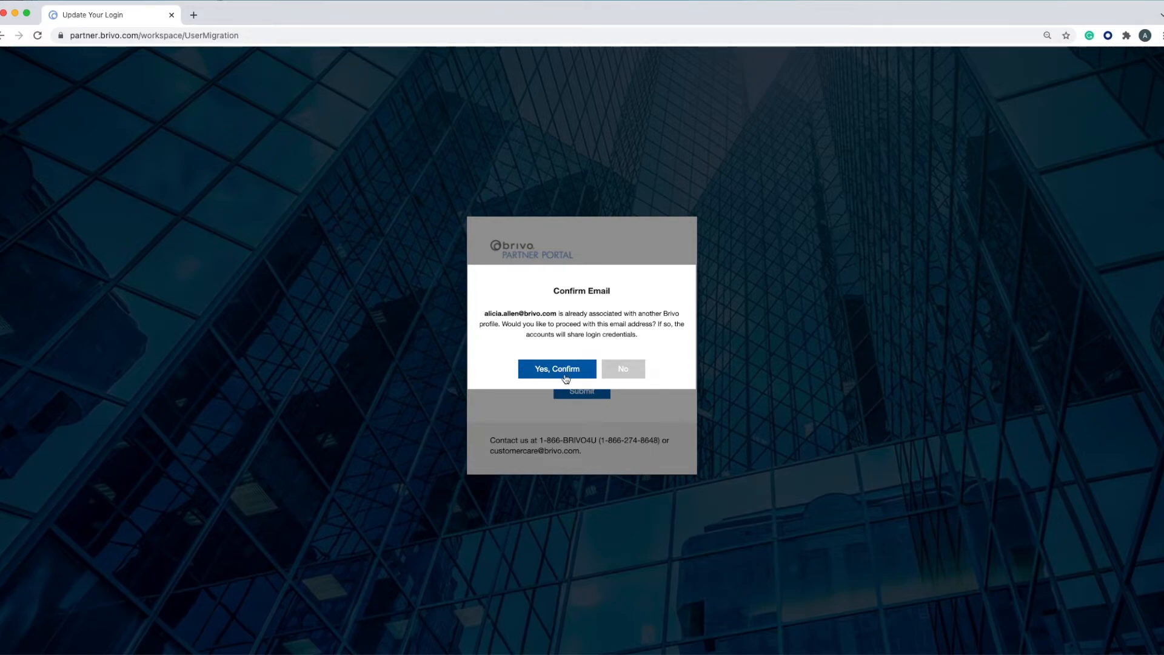
{"action": "left_click", "coordinate": [557, 368]}
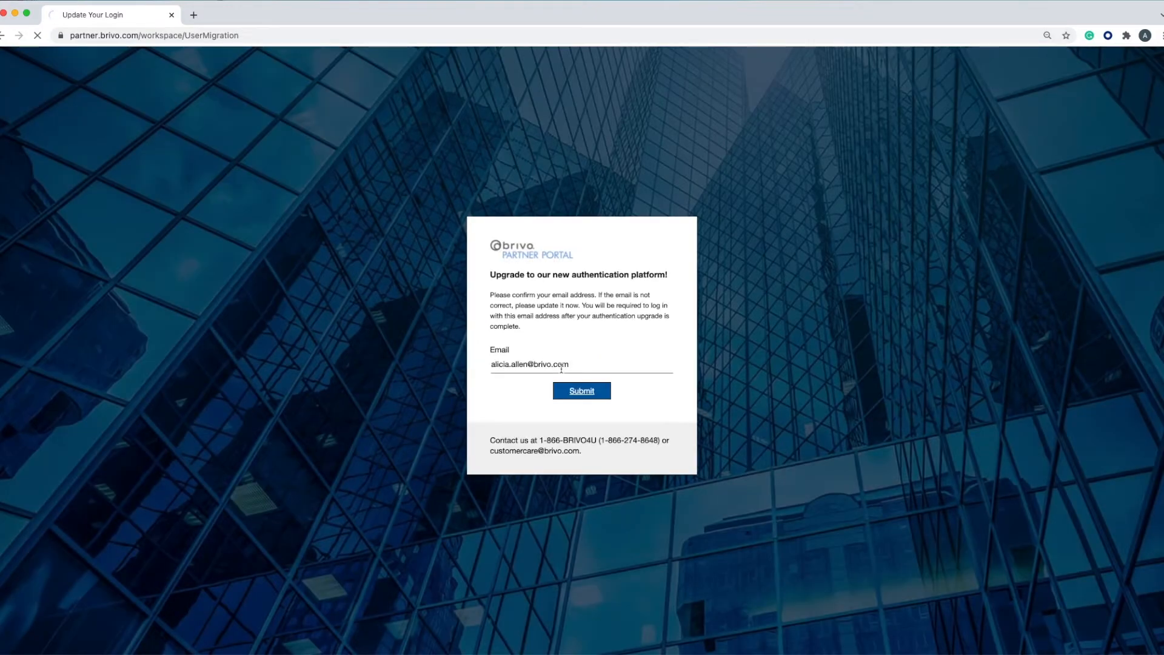
{"action": "left_click", "coordinate": [582, 391]}
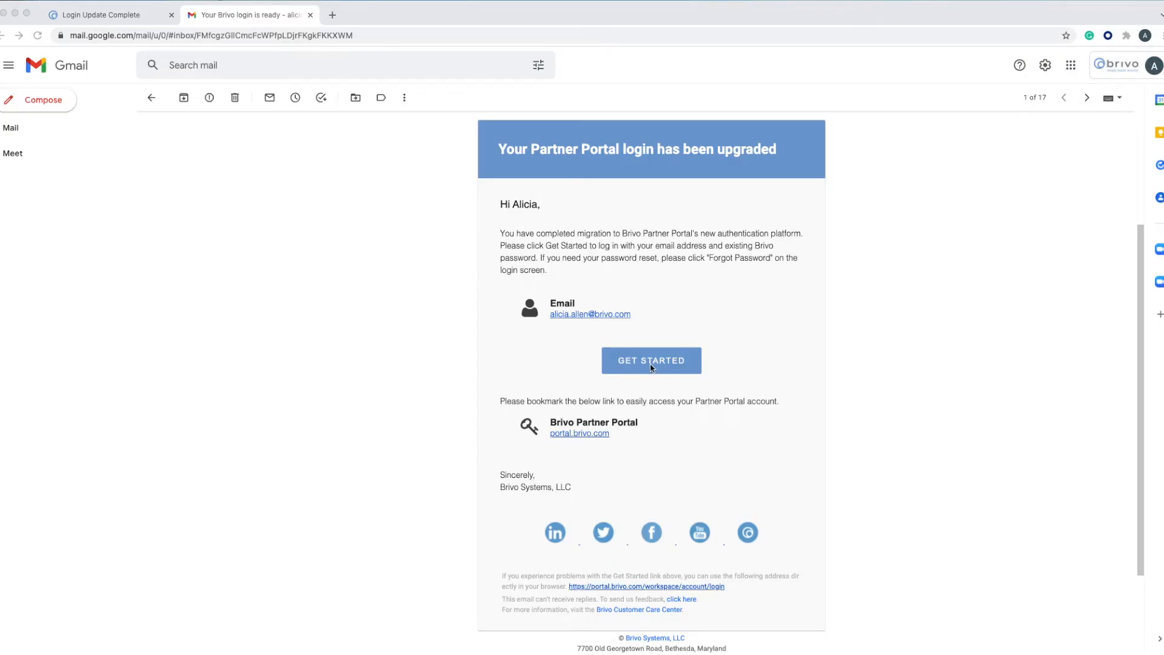
{"action": "left_click", "coordinate": [651, 360]}
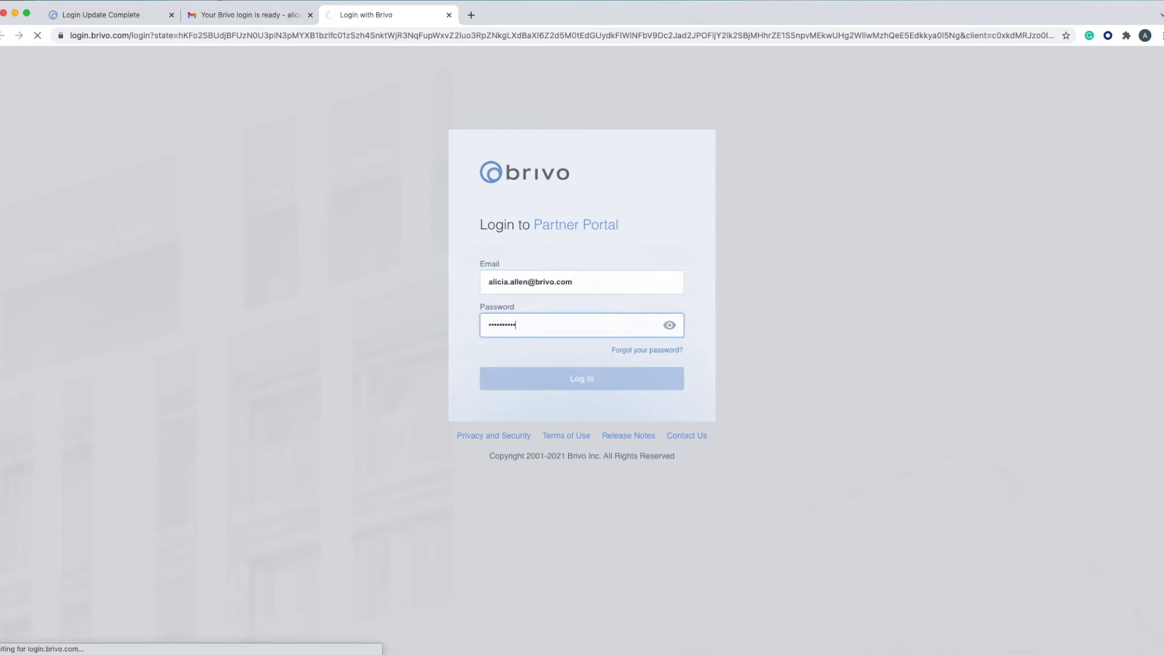
{"action": "left_click", "coordinate": [582, 378]}
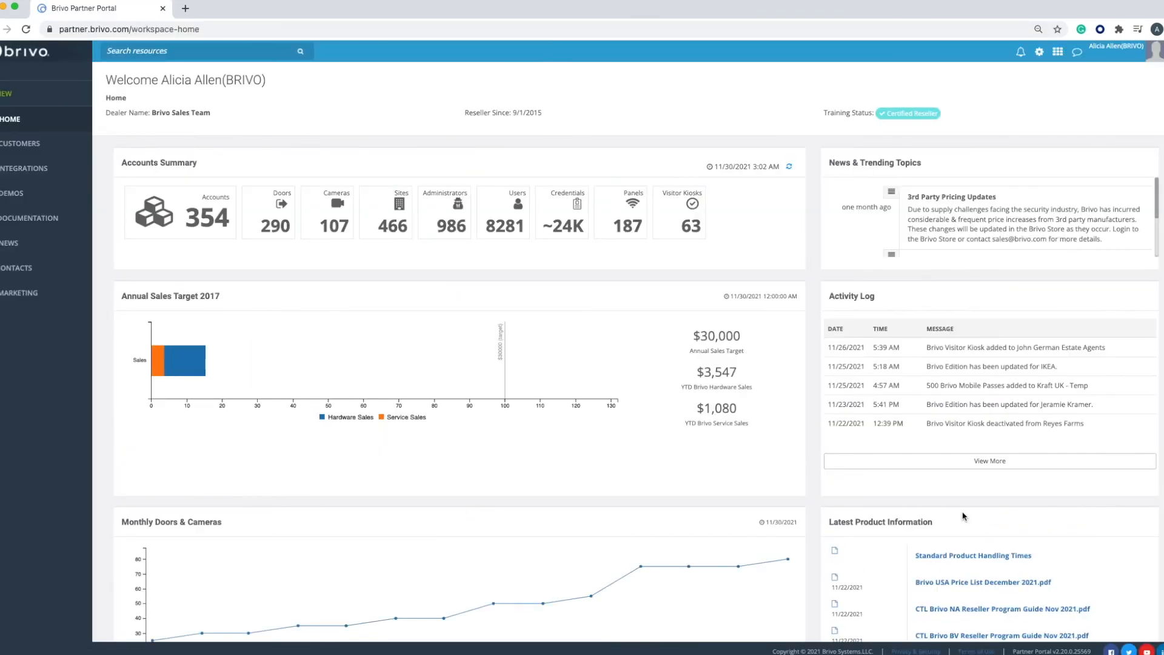